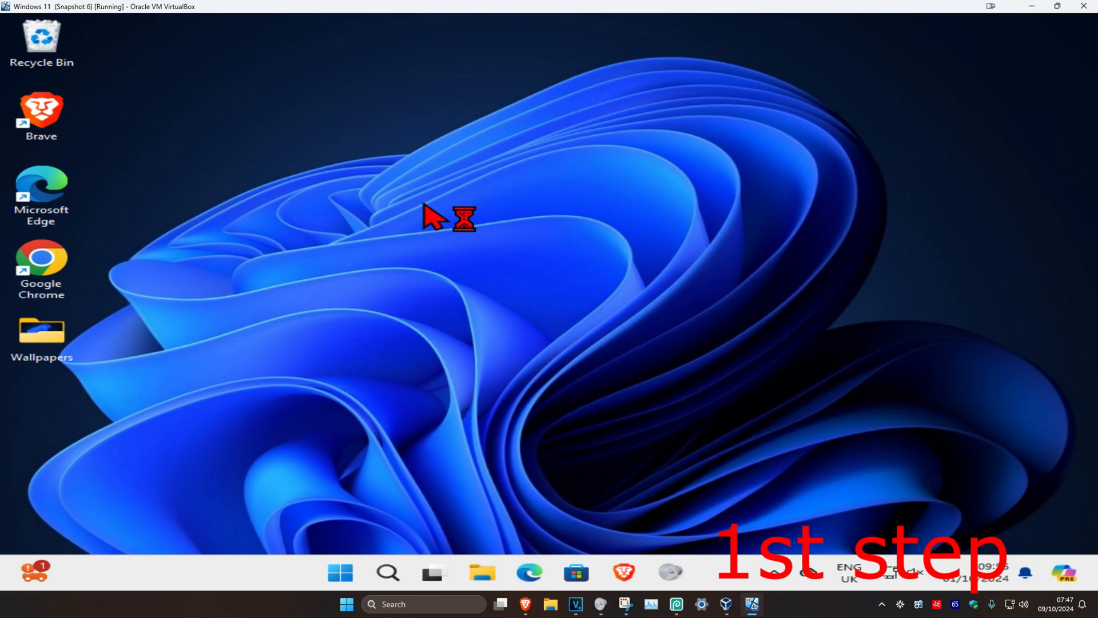
# - Run an automatic driver search for the Microsoft Basic Display Adapter, confirming the best driver is installed
pyautogui.click(670, 571)
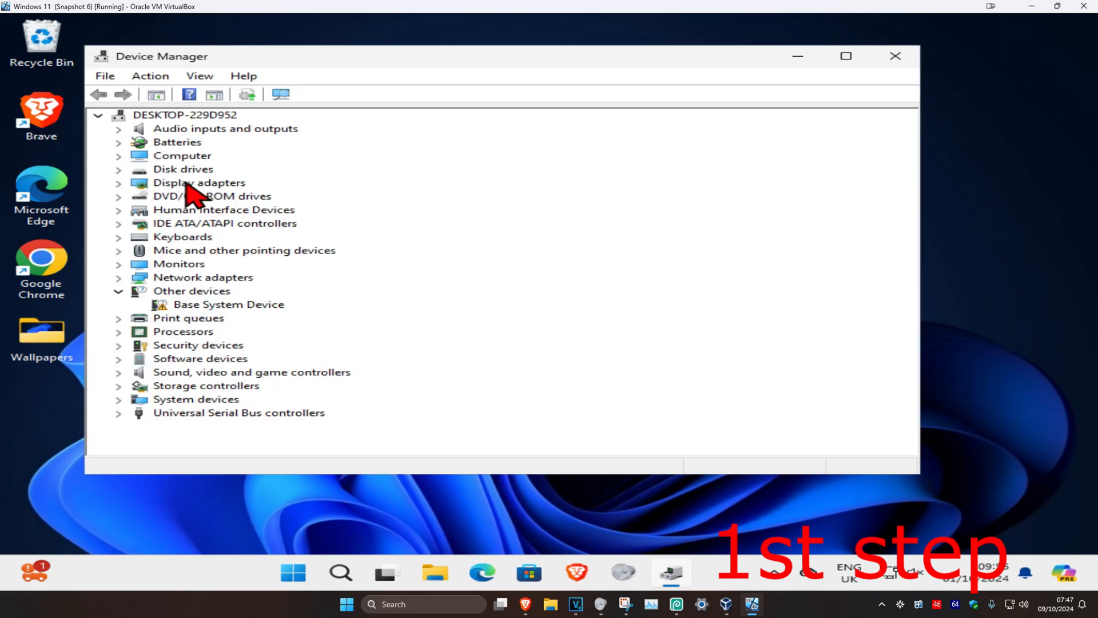
pyautogui.click(198, 183)
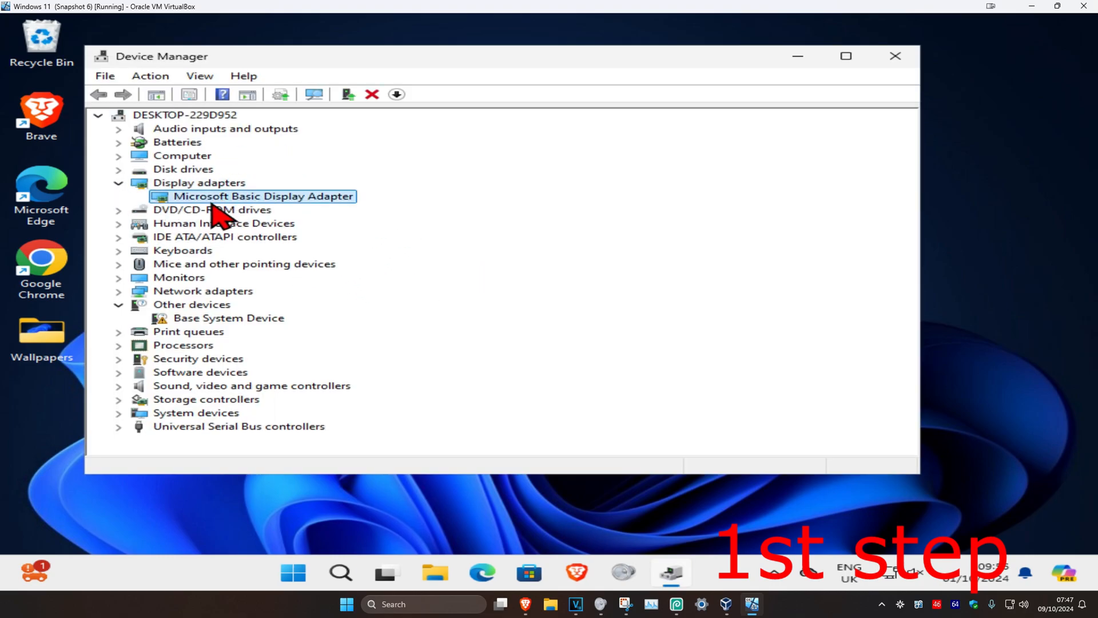
pyautogui.rightClick(263, 196)
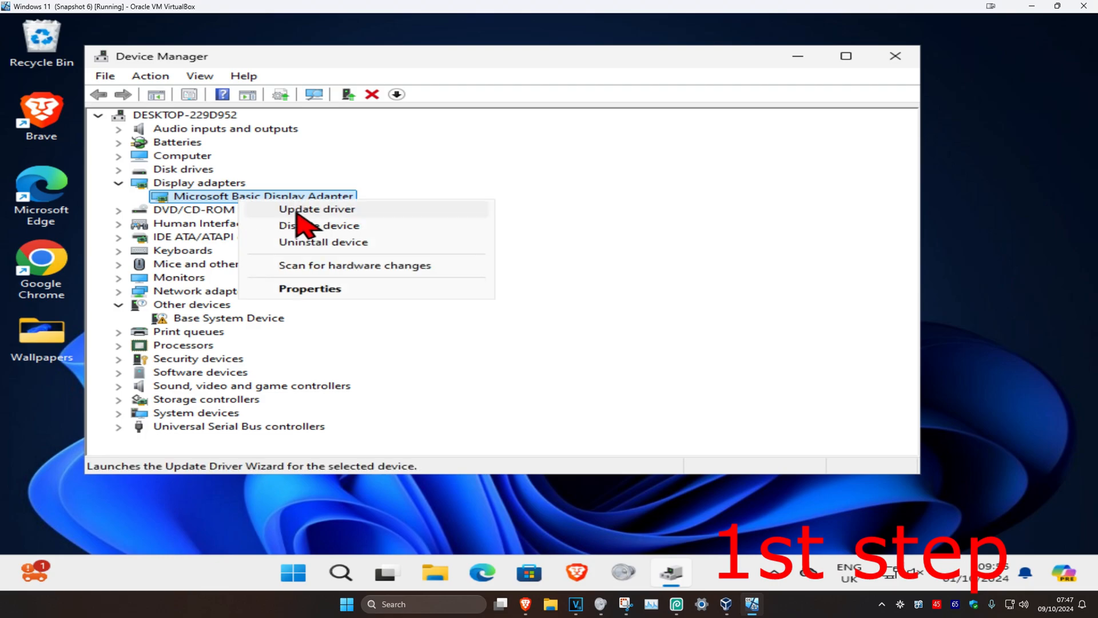
pyautogui.click(317, 209)
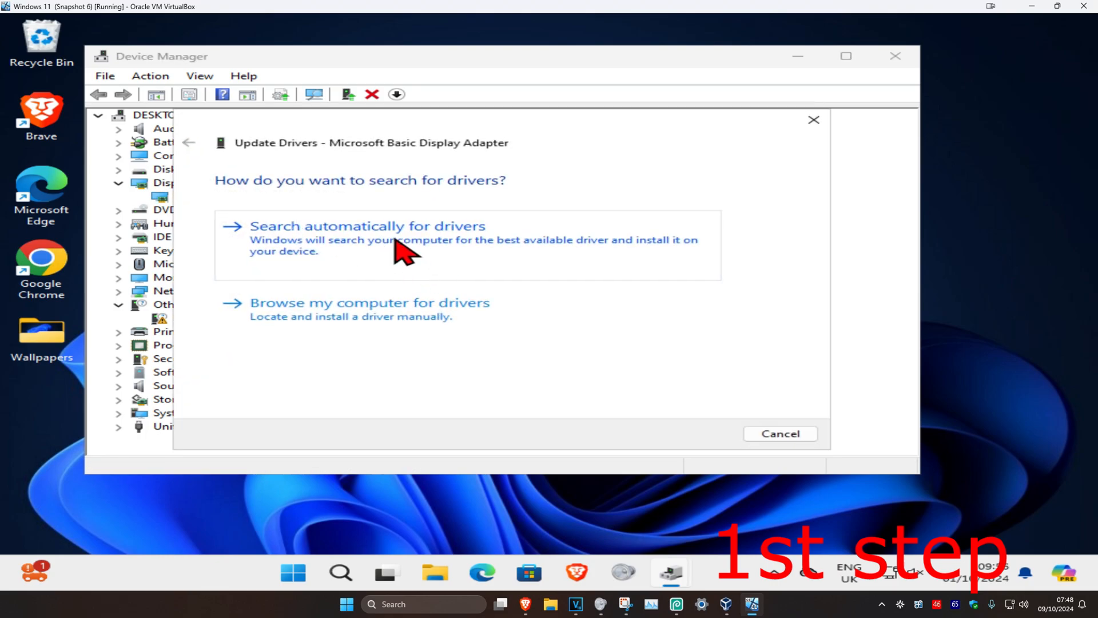
pyautogui.click(367, 225)
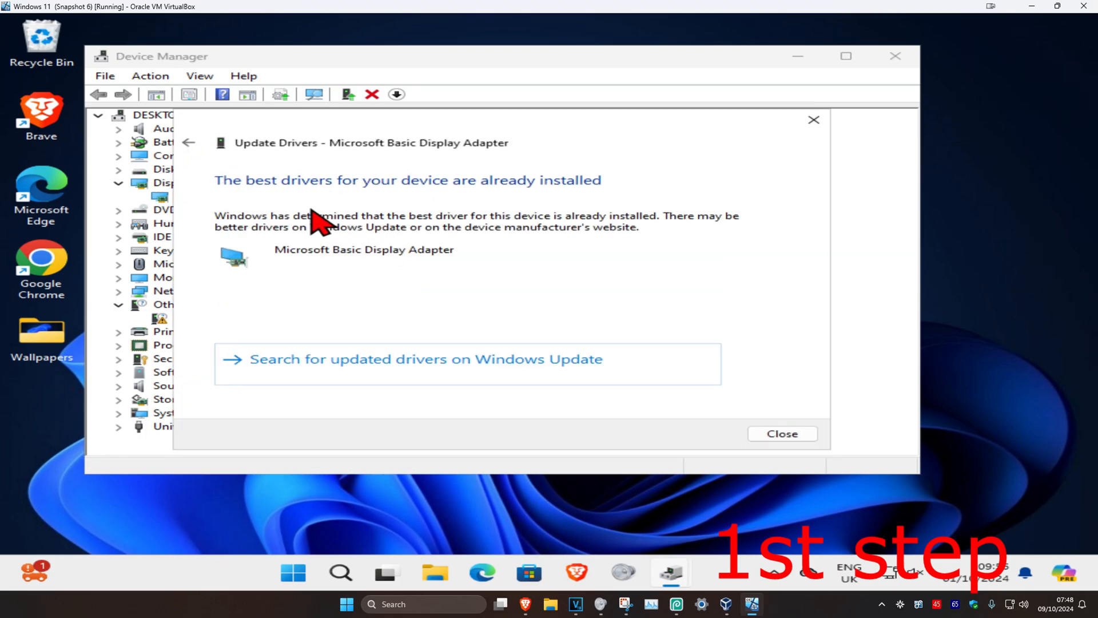
pyautogui.moveTo(403, 256)
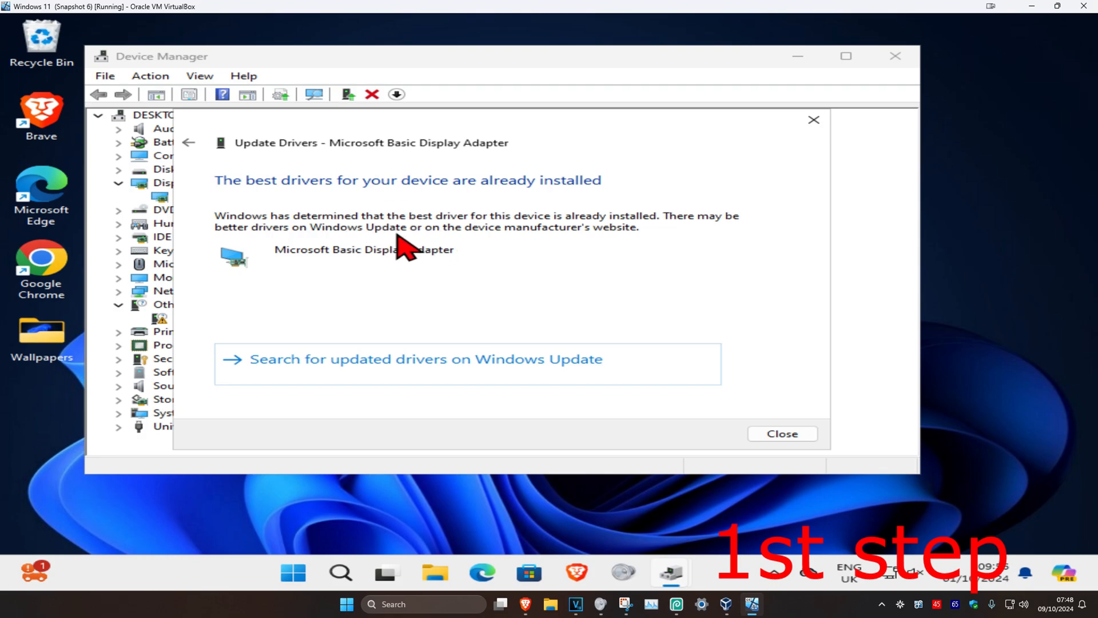
pyautogui.click(781, 433)
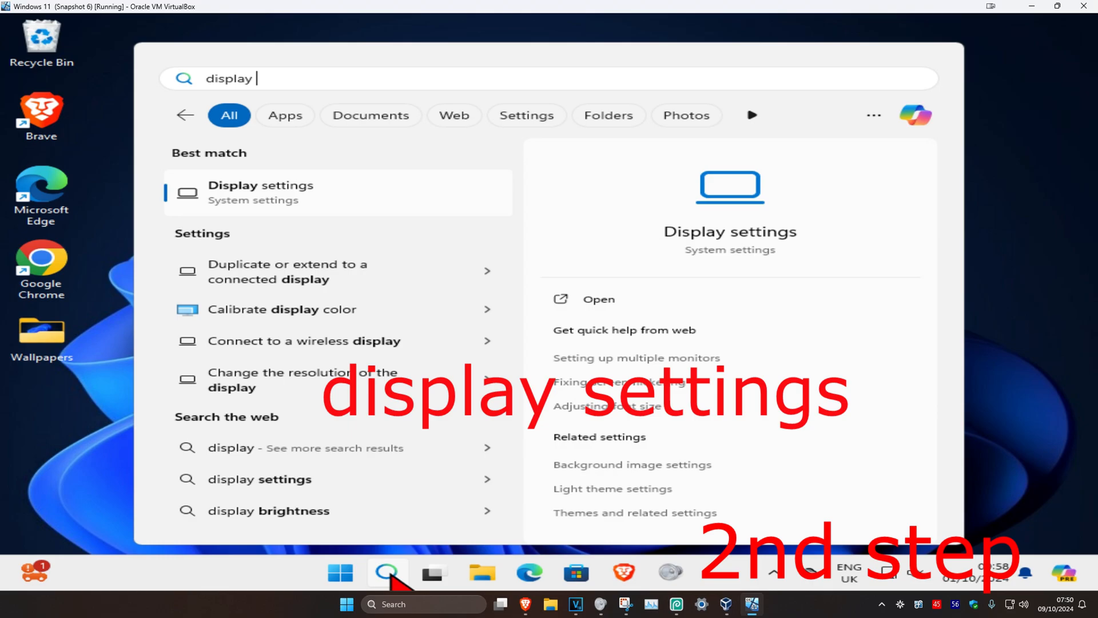
# - Set the display scale to 100% (Recommended) in Display settings
pyautogui.click(261, 193)
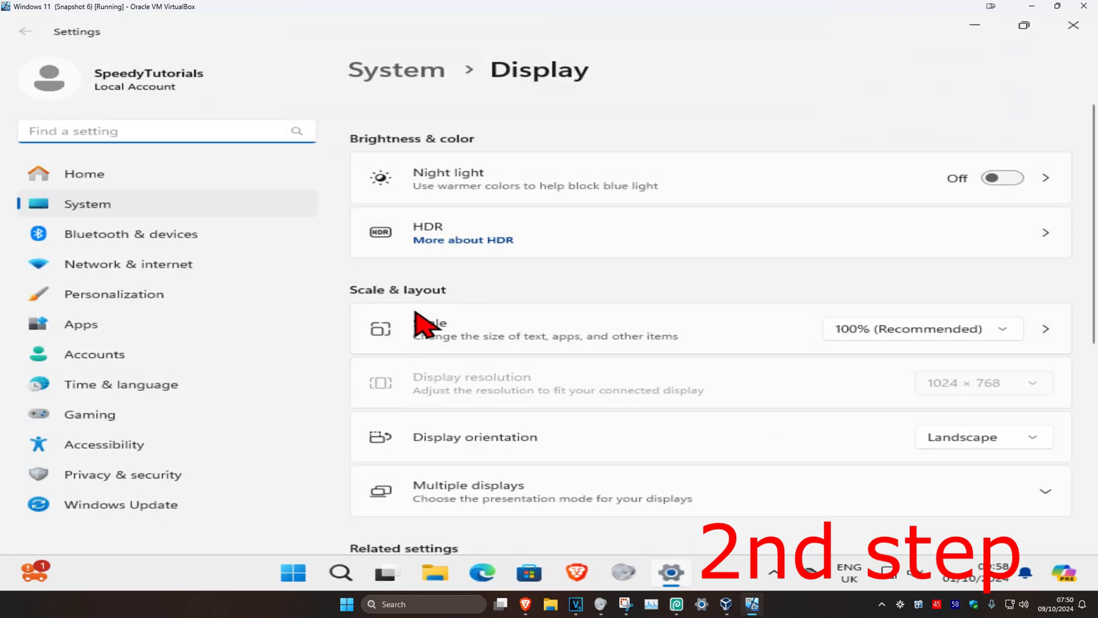
pyautogui.scroll(-3)
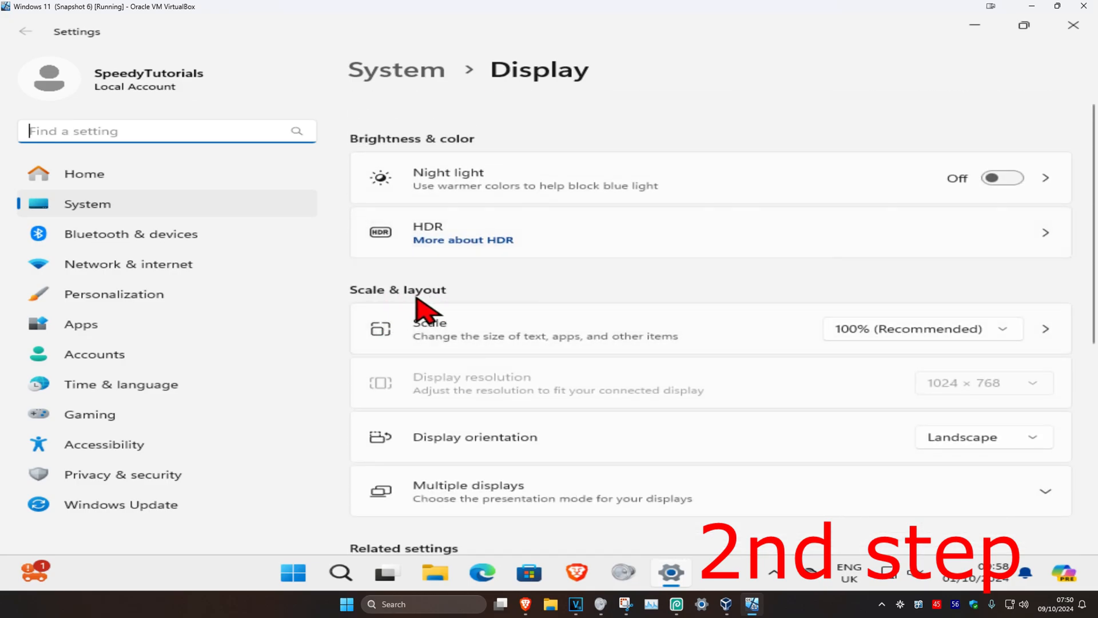
pyautogui.click(922, 329)
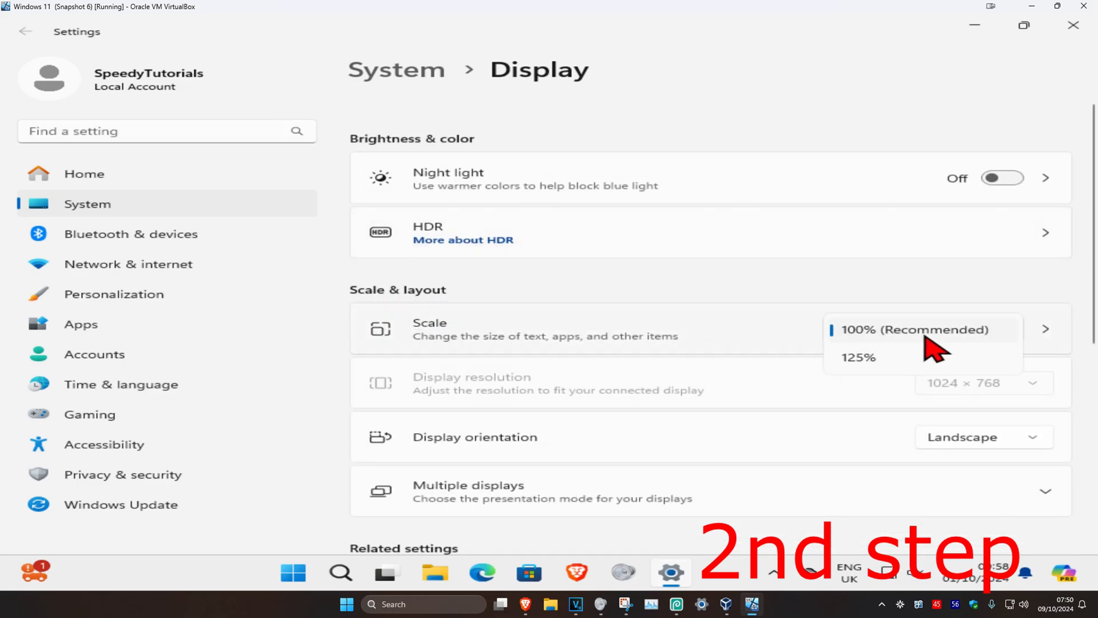
pyautogui.click(912, 330)
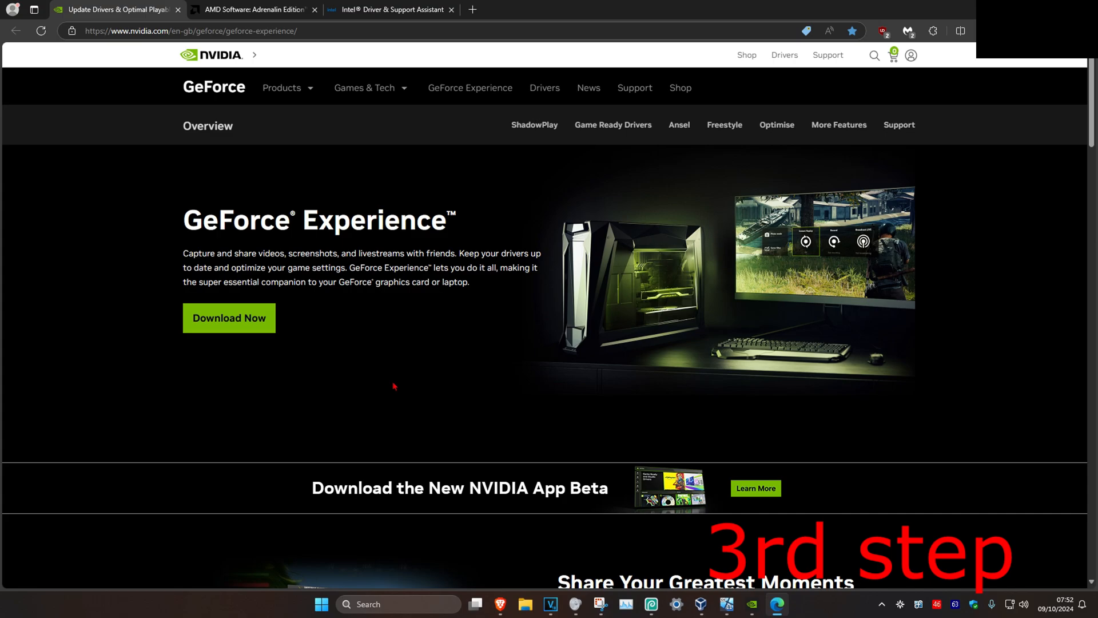
# - Bring up the NVIDIA GeForce Experience page in the browser
pyautogui.click(256, 9)
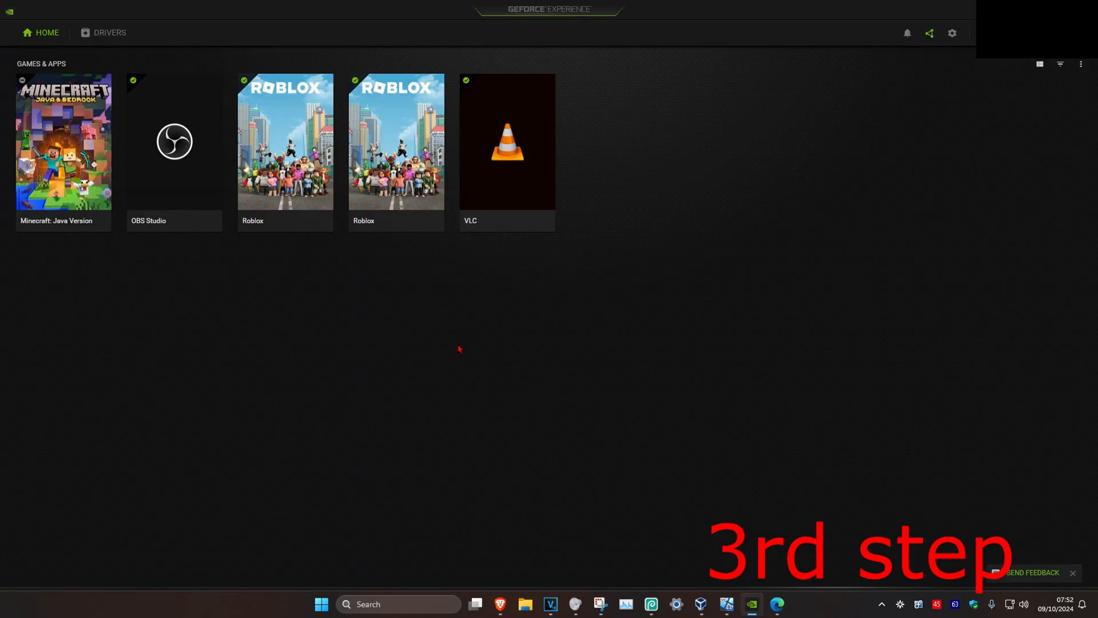
pyautogui.moveTo(365, 231)
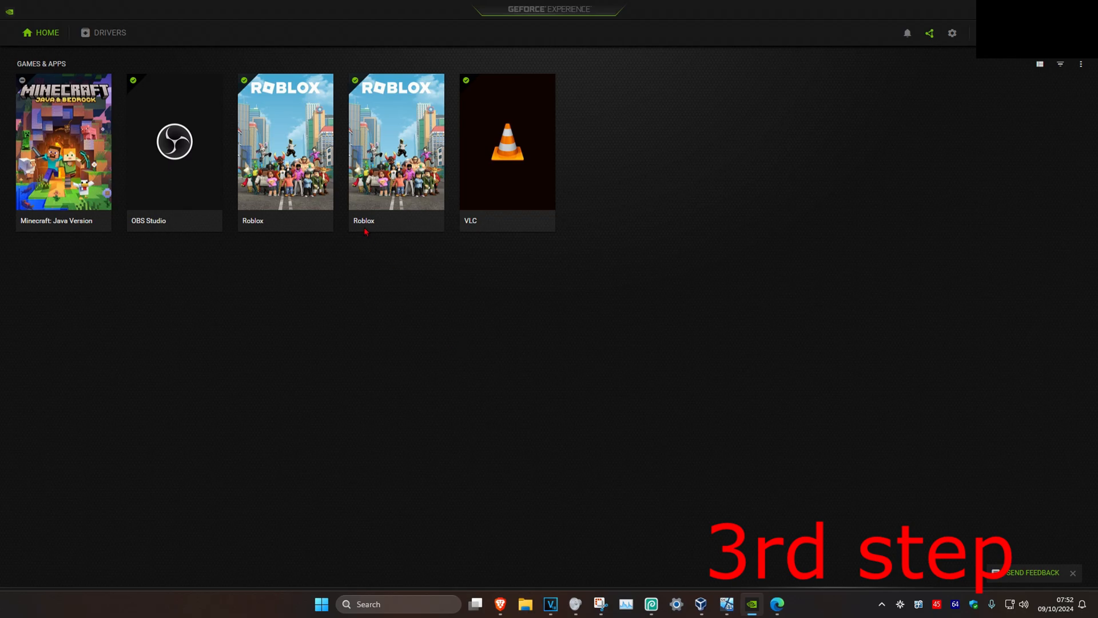
# - Check for driver updates, confirming NVIDIA Studio Driver 561.09 is current
pyautogui.click(109, 32)
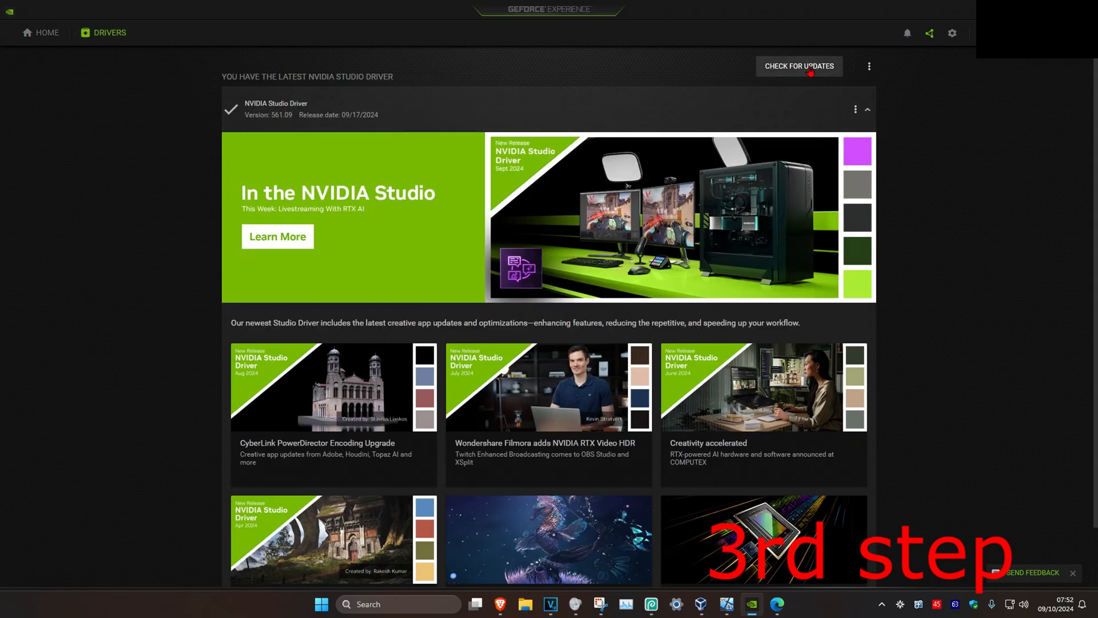
pyautogui.click(799, 66)
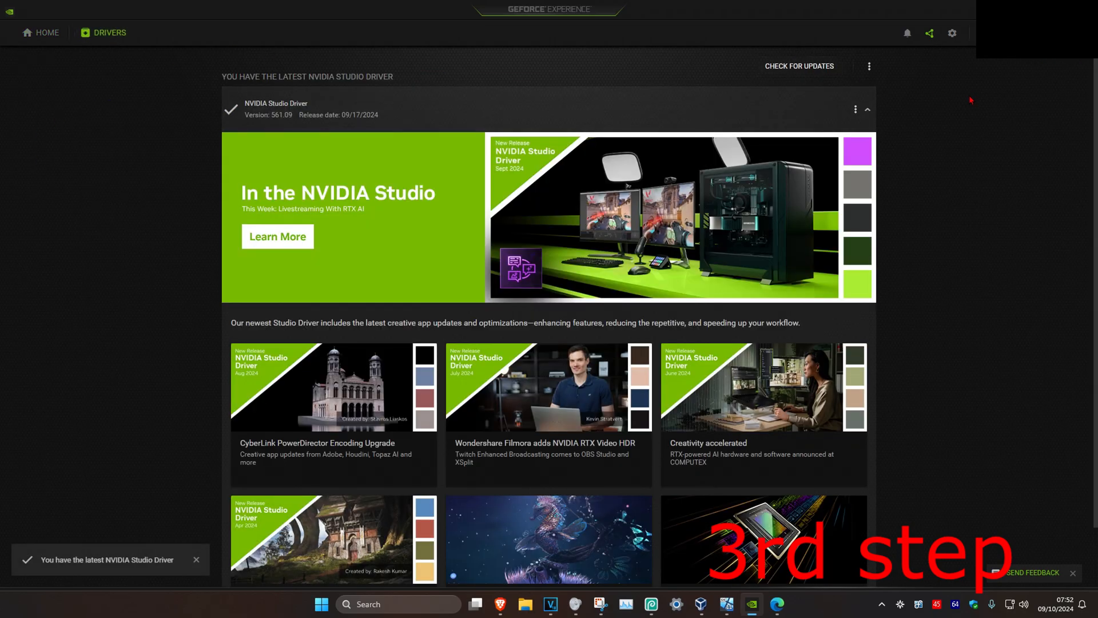